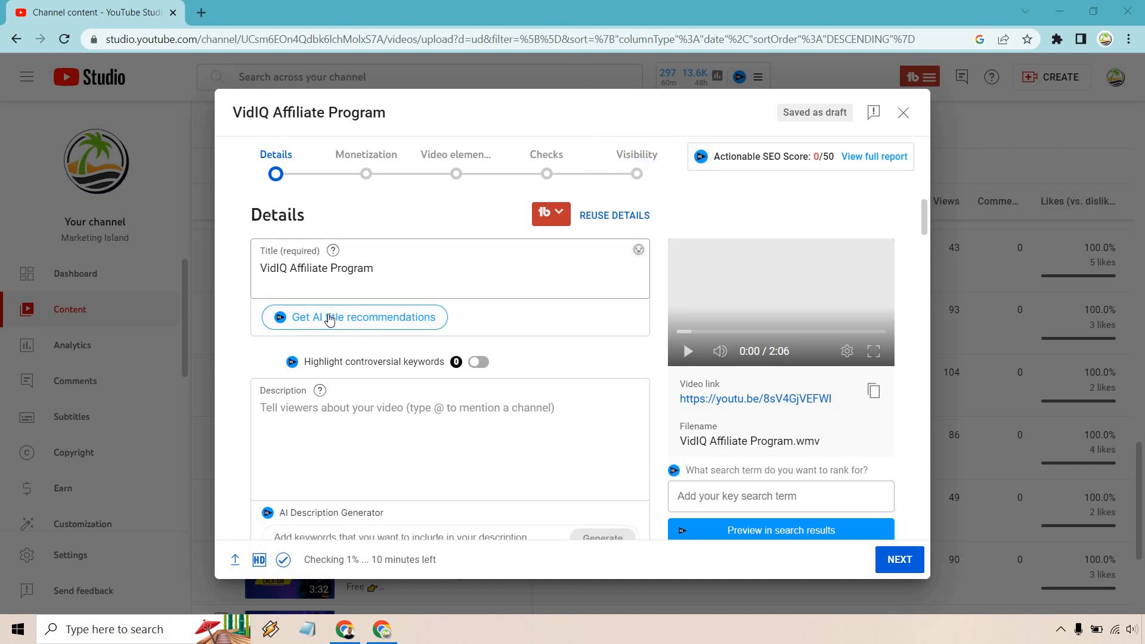
Request AI title recommendations for the VidIQ Affiliate Program video
left_click(353, 317)
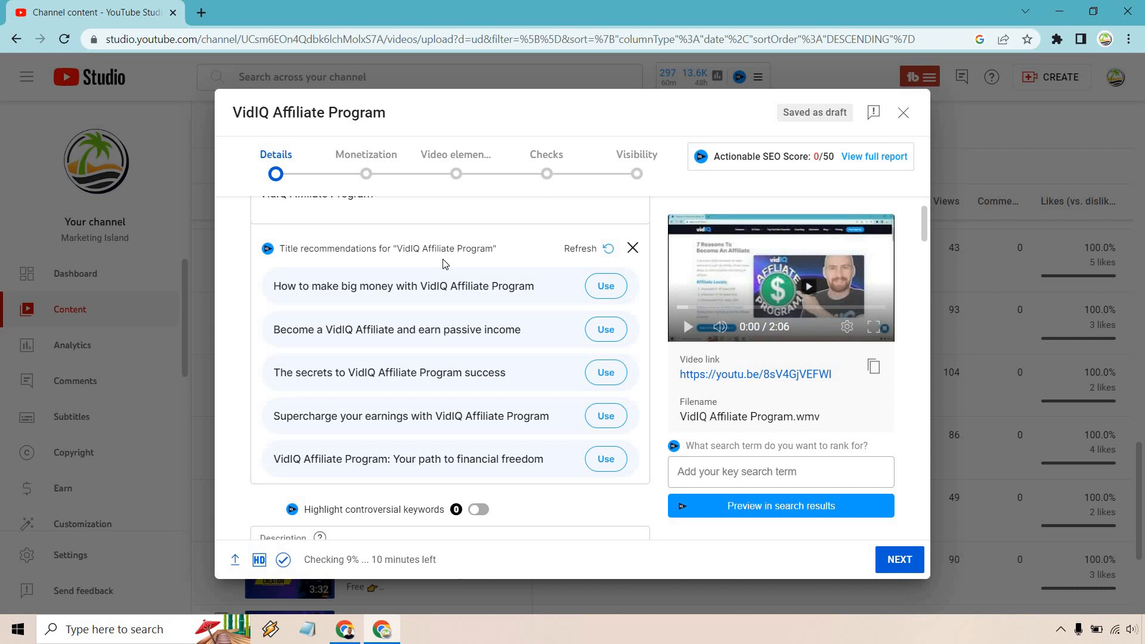
mouse_move(581, 248)
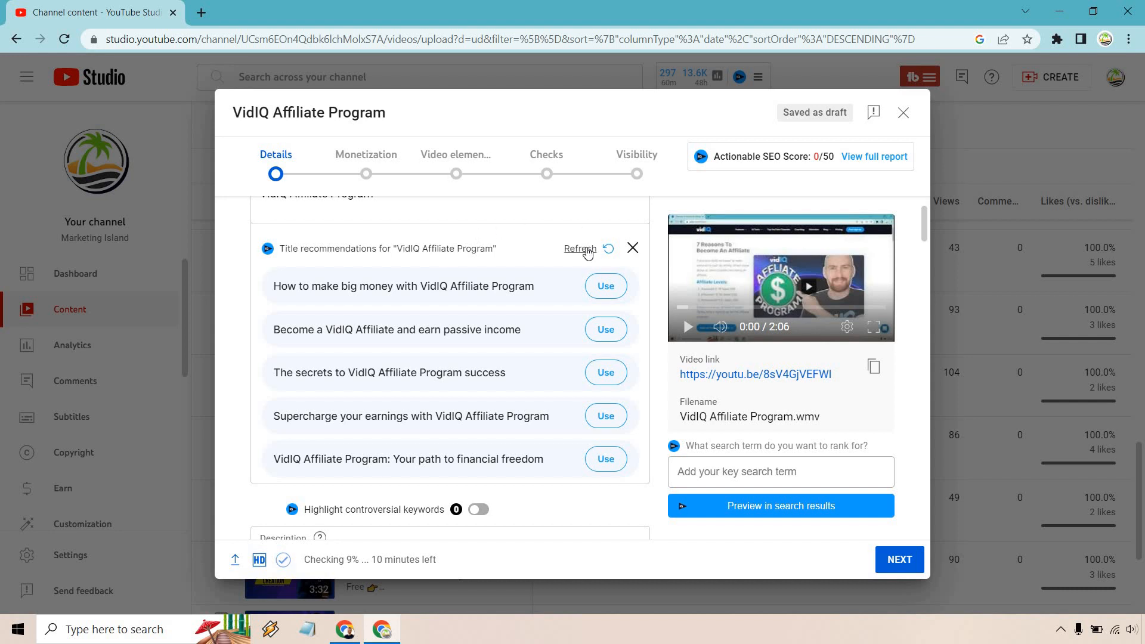
Refresh the panel to get a new batch of five AI title suggestions
left_click(580, 248)
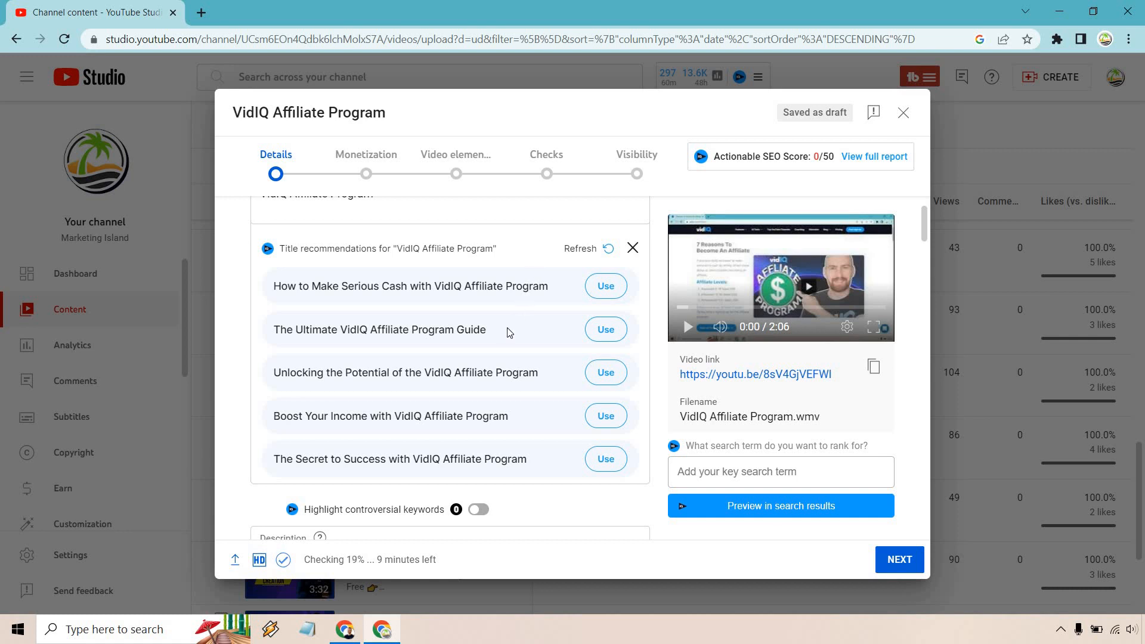
mouse_move(506, 418)
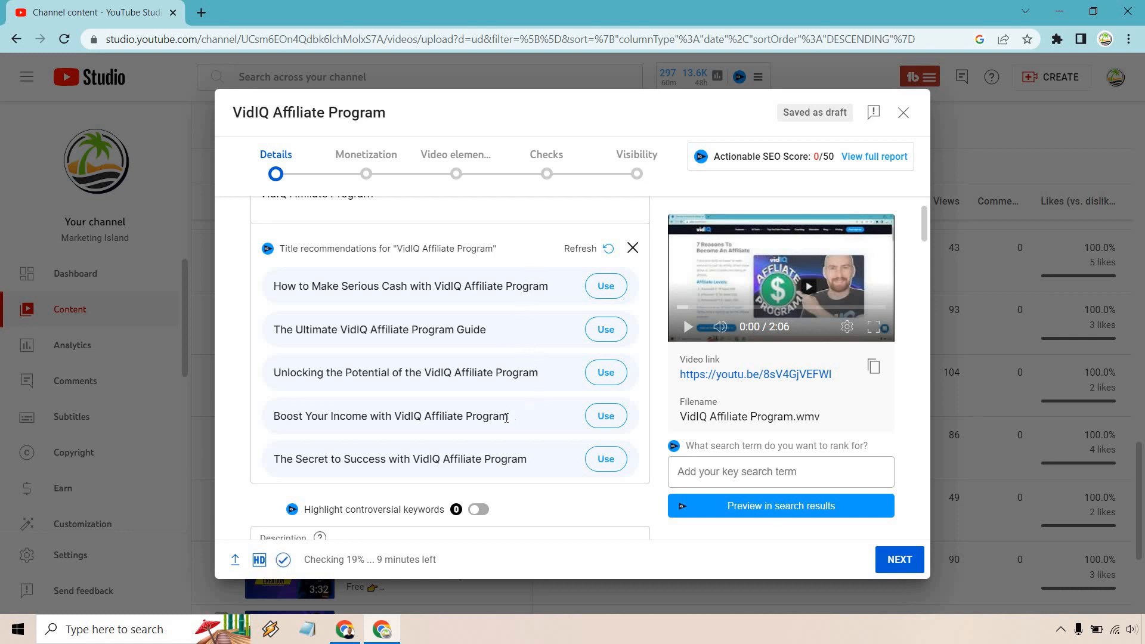
mouse_move(575, 348)
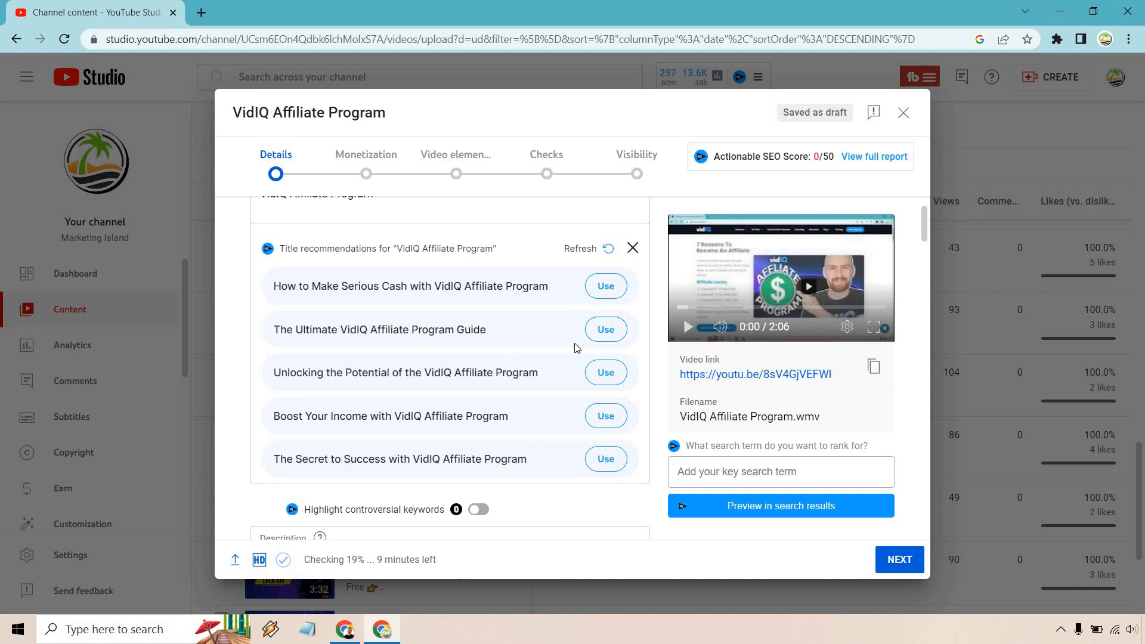
mouse_move(520, 338)
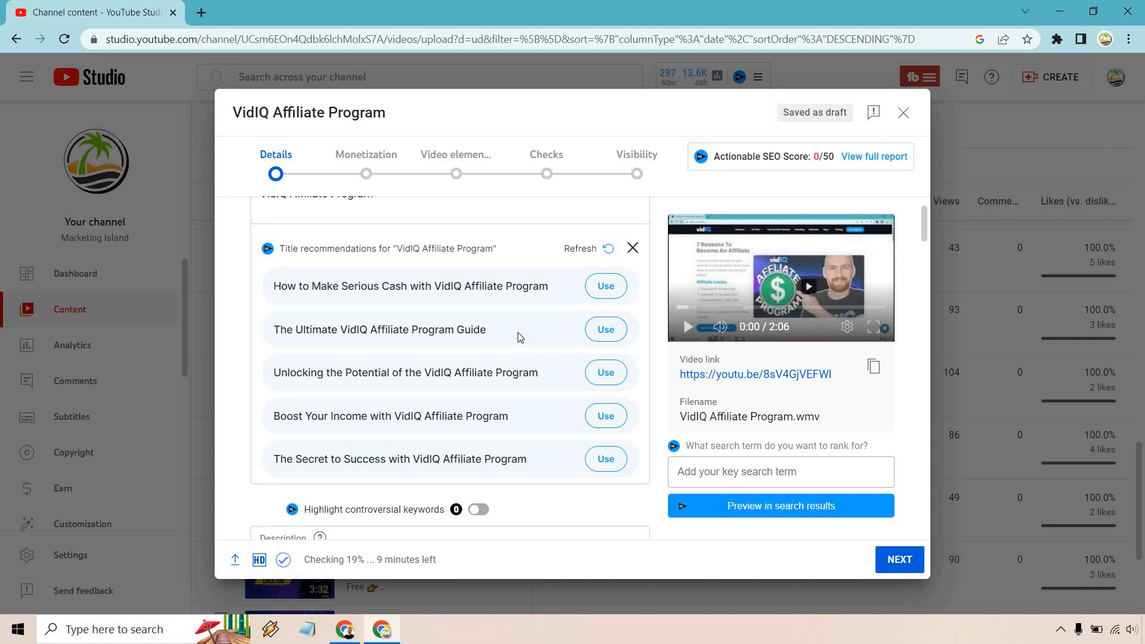
mouse_move(571, 330)
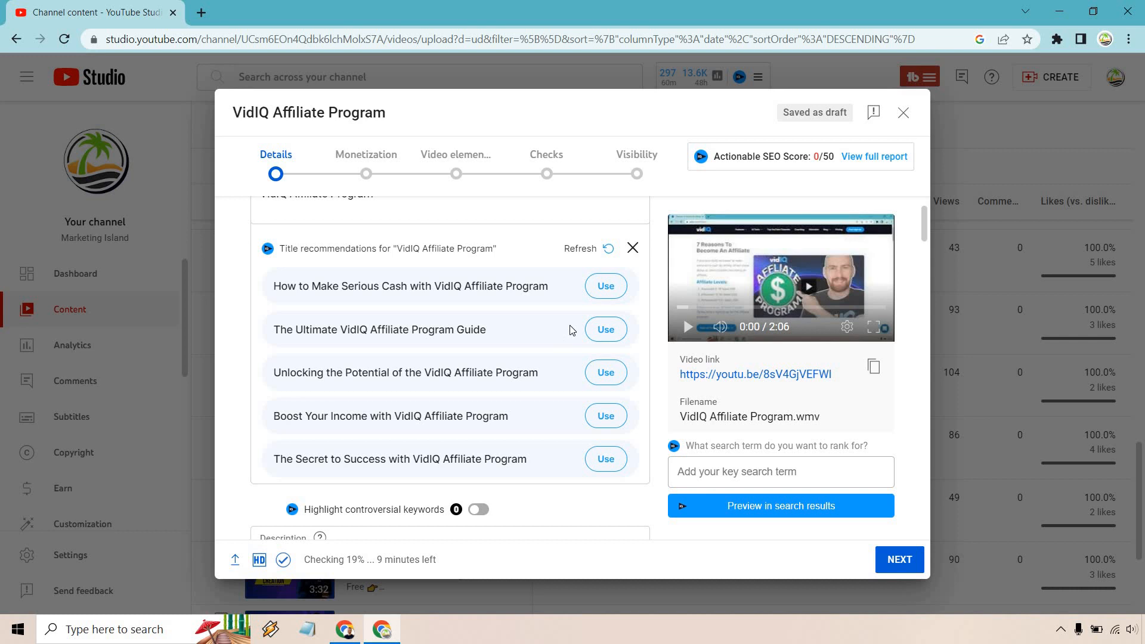
Adopt the Ultimate VidIQ guide suggestion and edit the title to 'VidIQ Affiliate Program (The Quick VidIQ Affiliate Program Guide)'
left_click(604, 329)
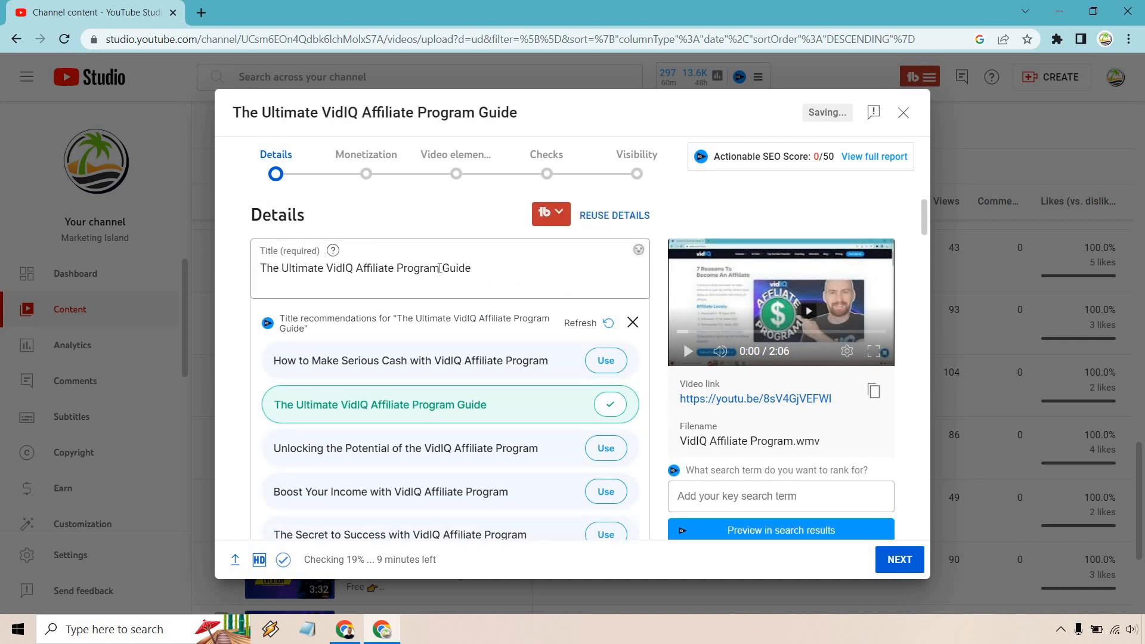
double_click(382, 268)
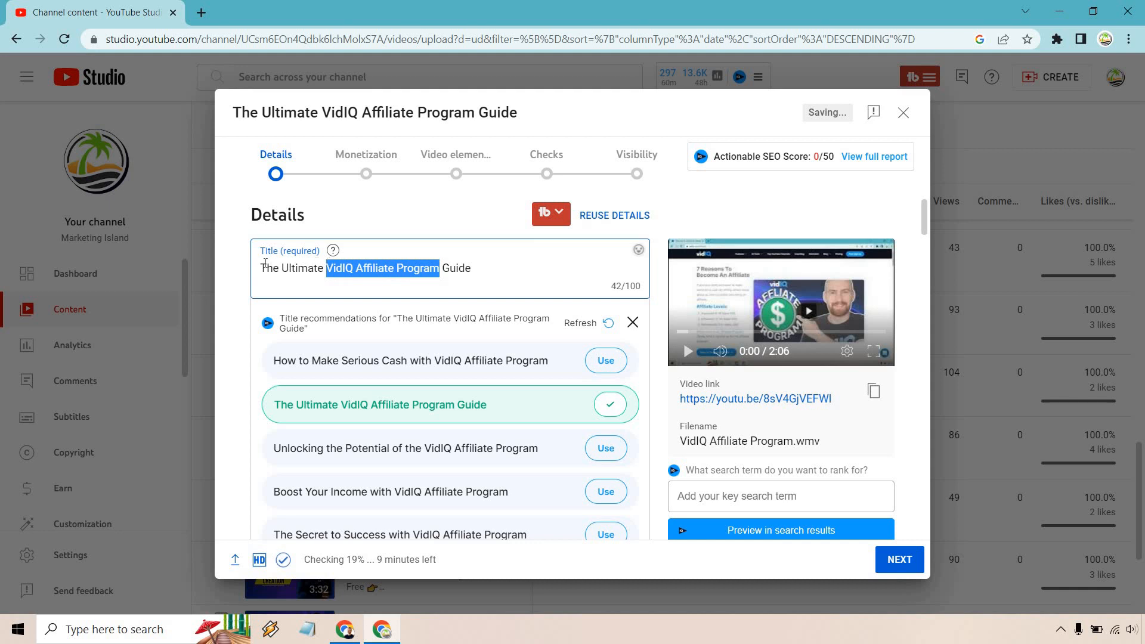
type("VidIQ Affiliate Program")
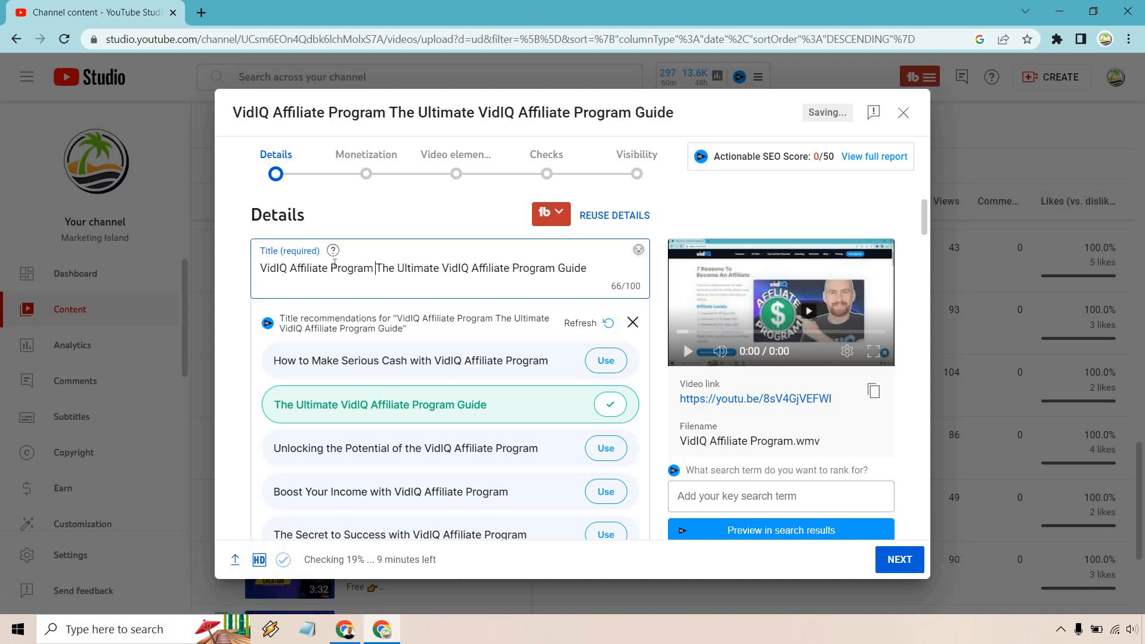
type("(")
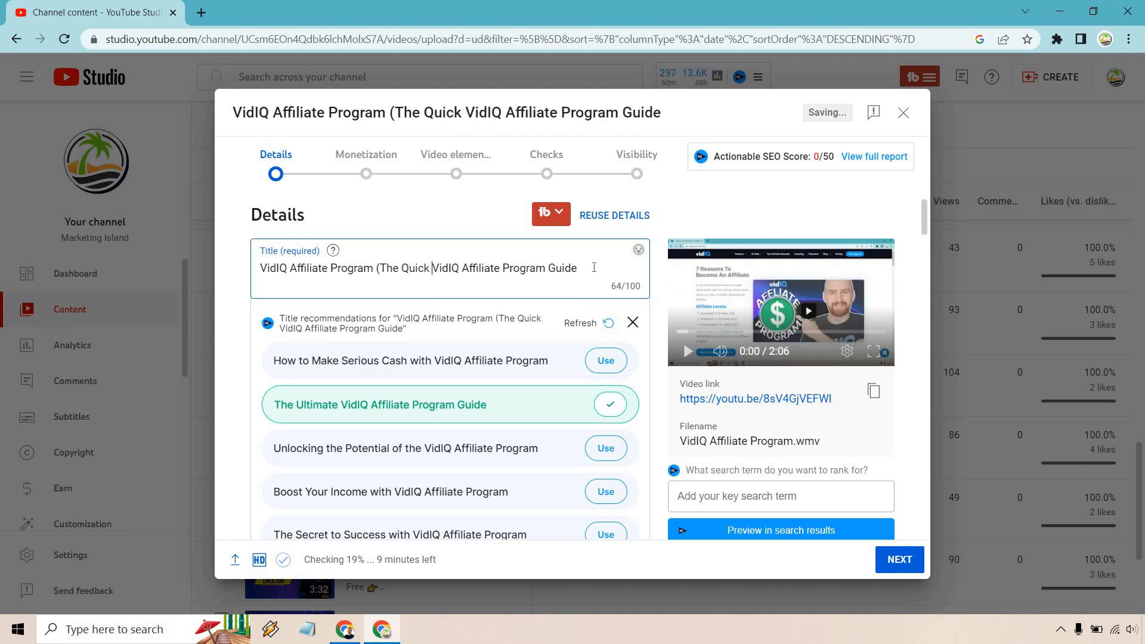
type(")")
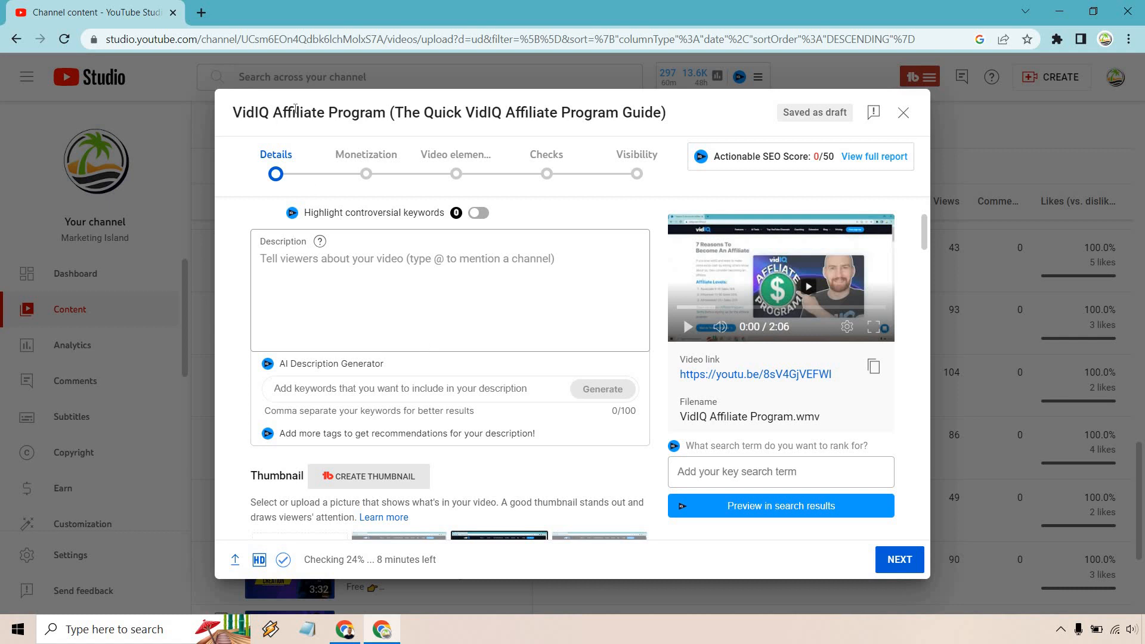
Enter the keywords 'vidiq affiliate program, affiliate program benefits' into the AI description generator
left_click(427, 389)
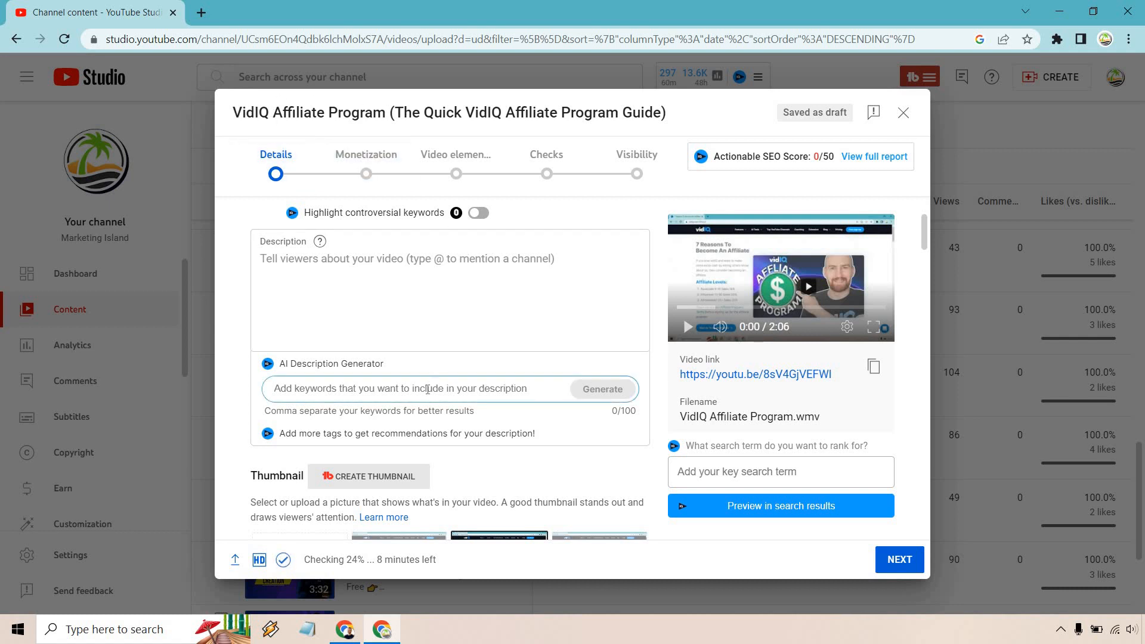
type("vidiq affiliate program, affiliate program benefits")
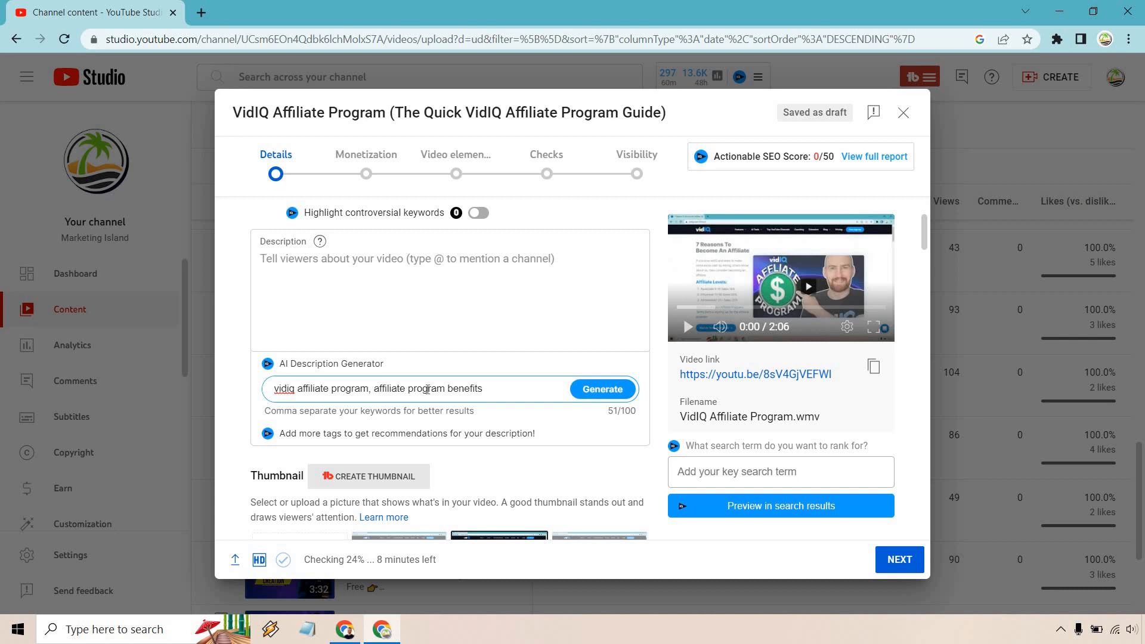
mouse_move(457, 368)
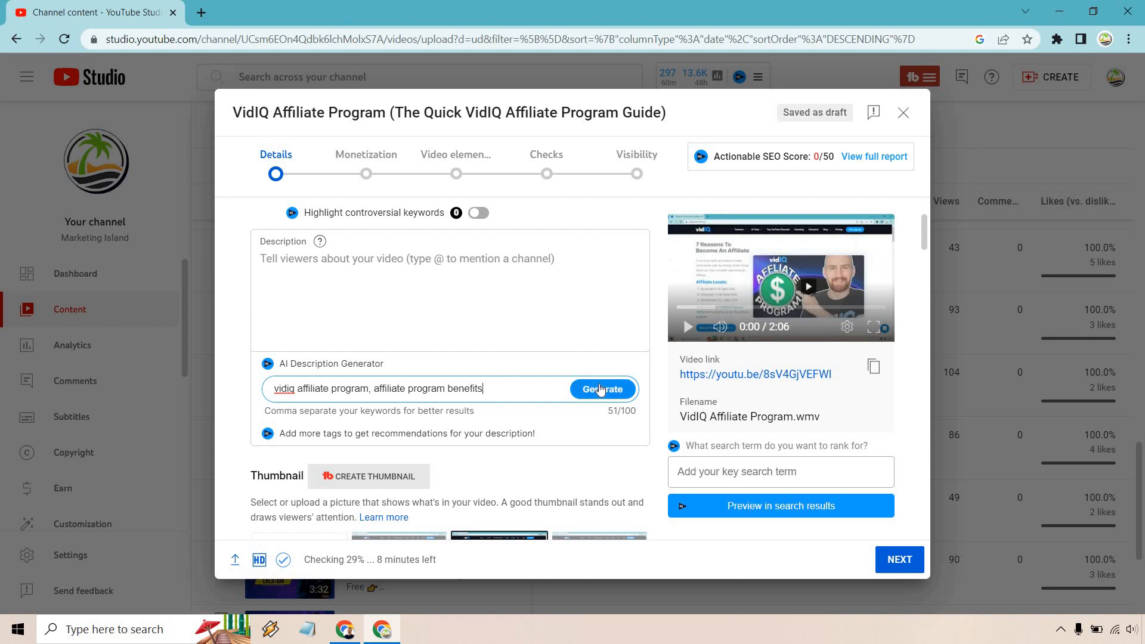
Generate description suggestions from the keywords and read through recommendation 1 of 3
left_click(602, 389)
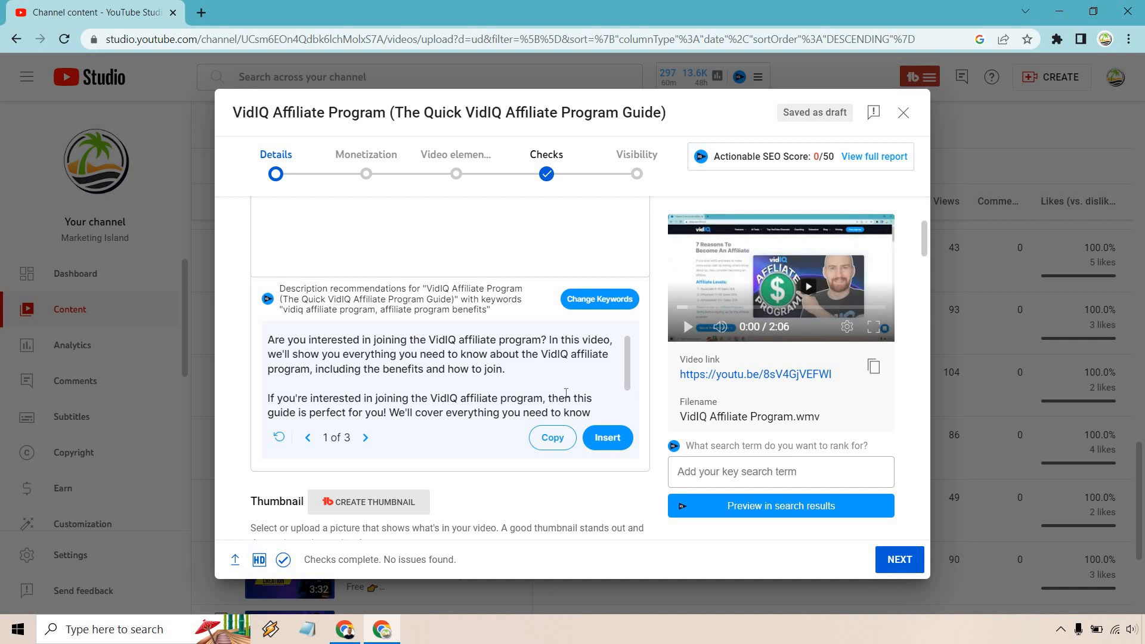
scroll("down", 3)
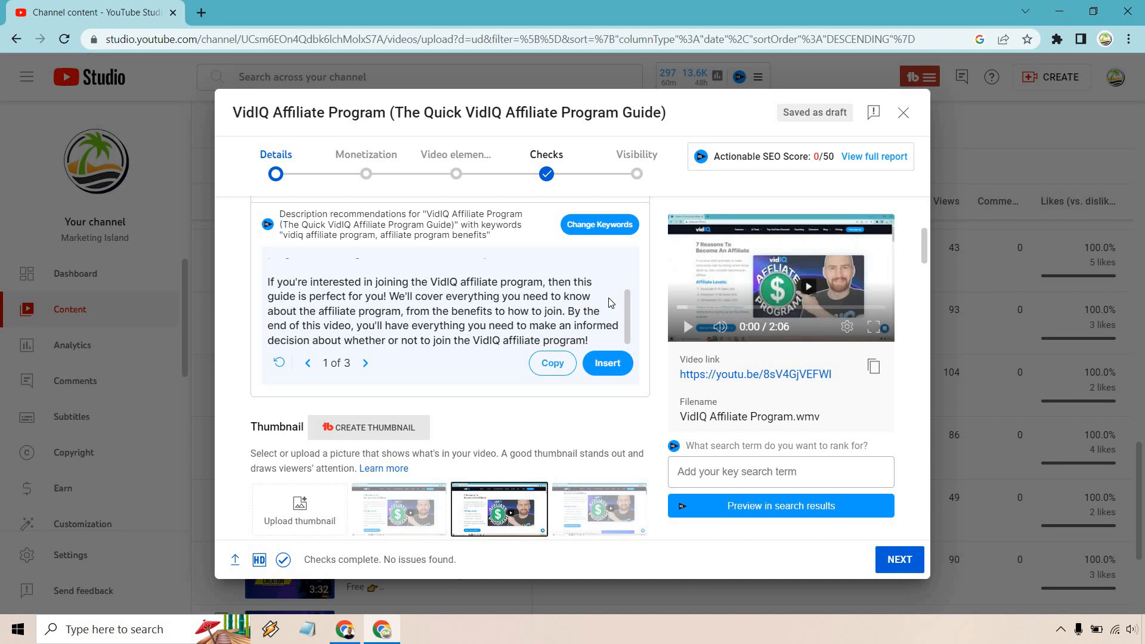
scroll("up", 3)
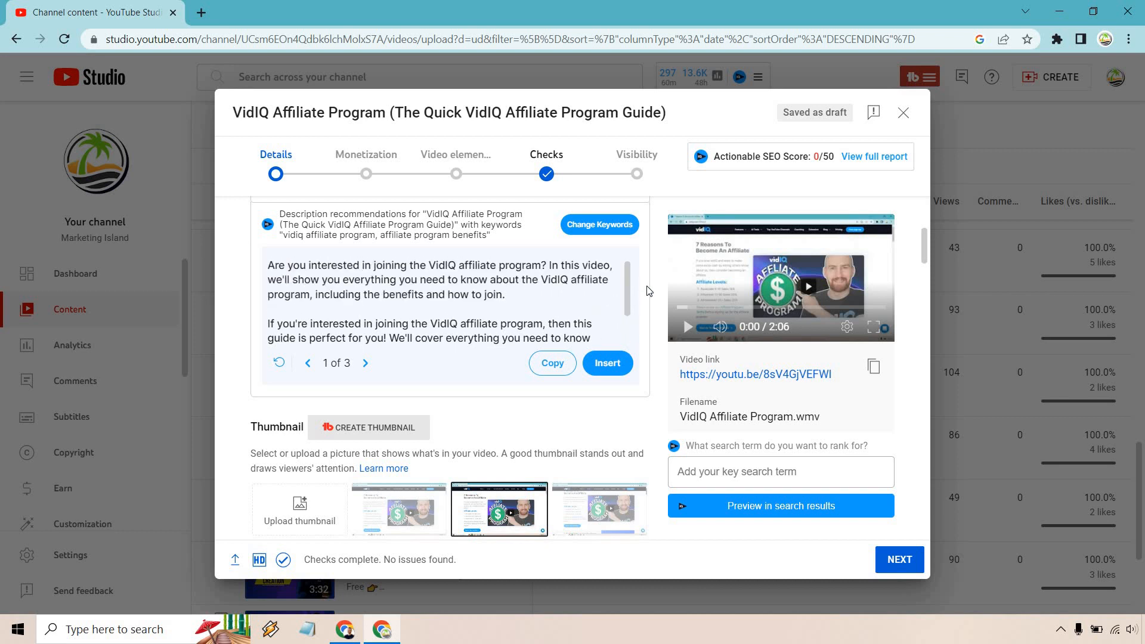
scroll("down", 3)
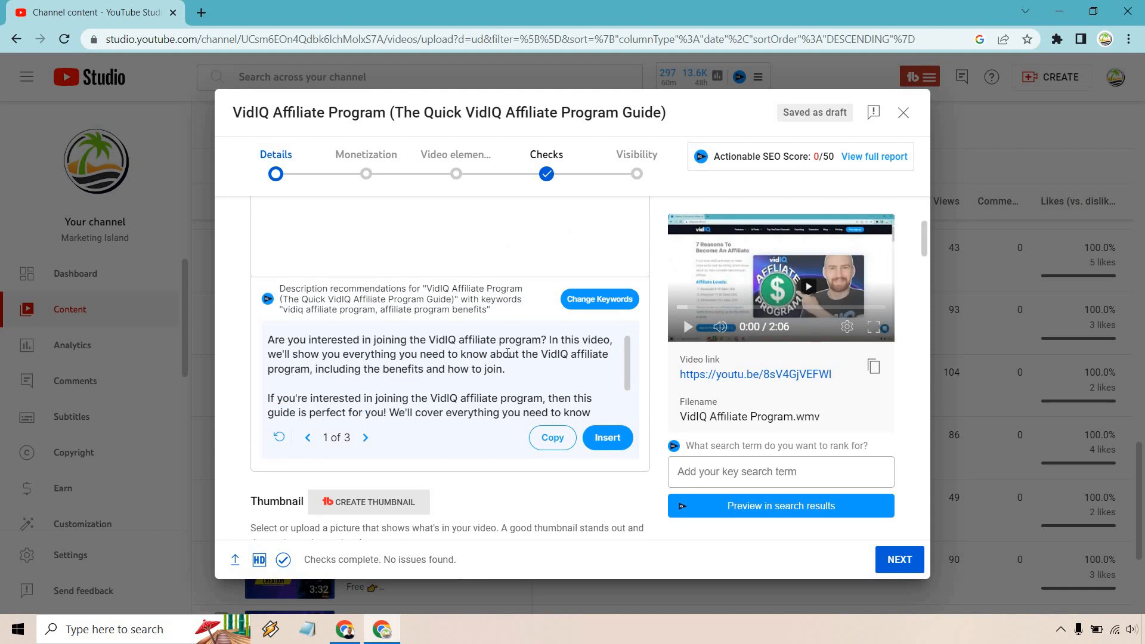
mouse_move(521, 373)
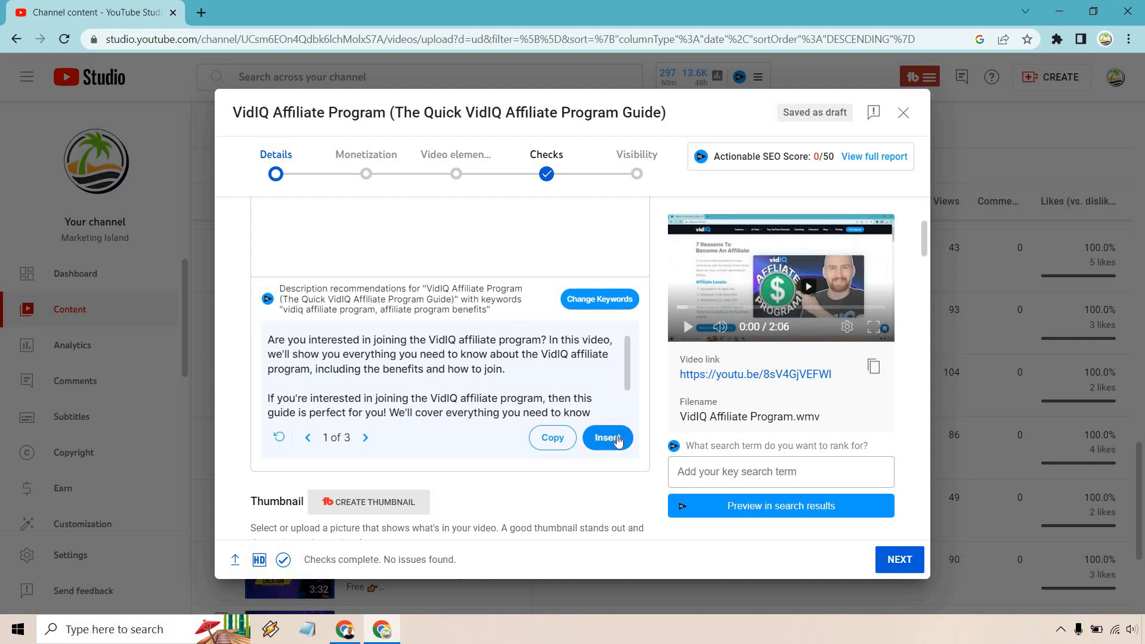
Insert the first AI description into the description field, then review recommendation 2 of 3
left_click(606, 438)
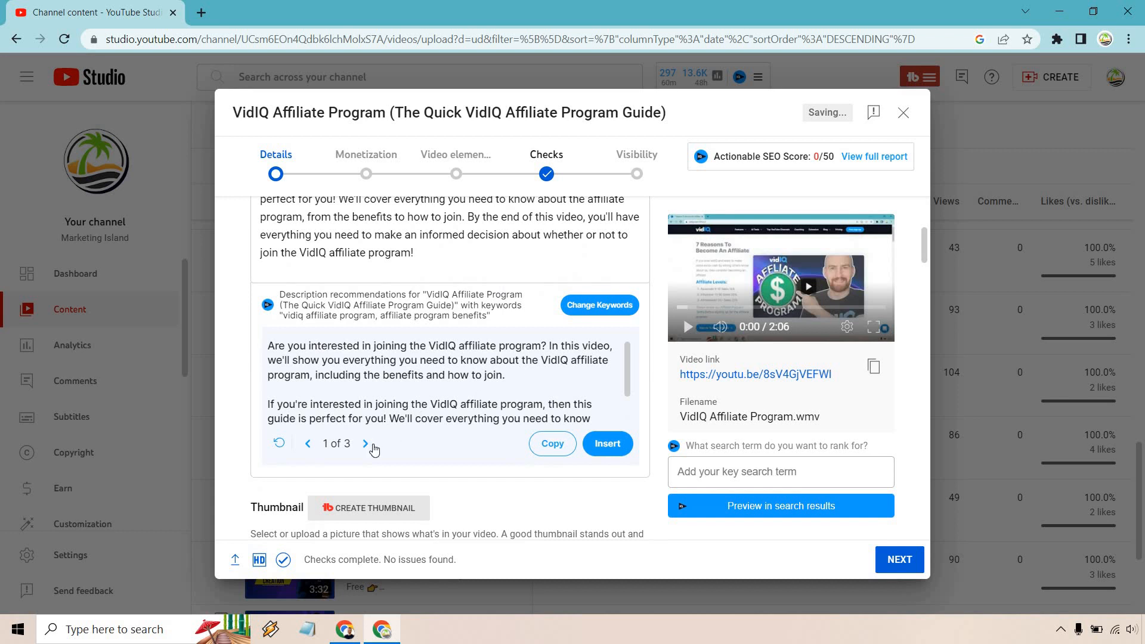
left_click(366, 444)
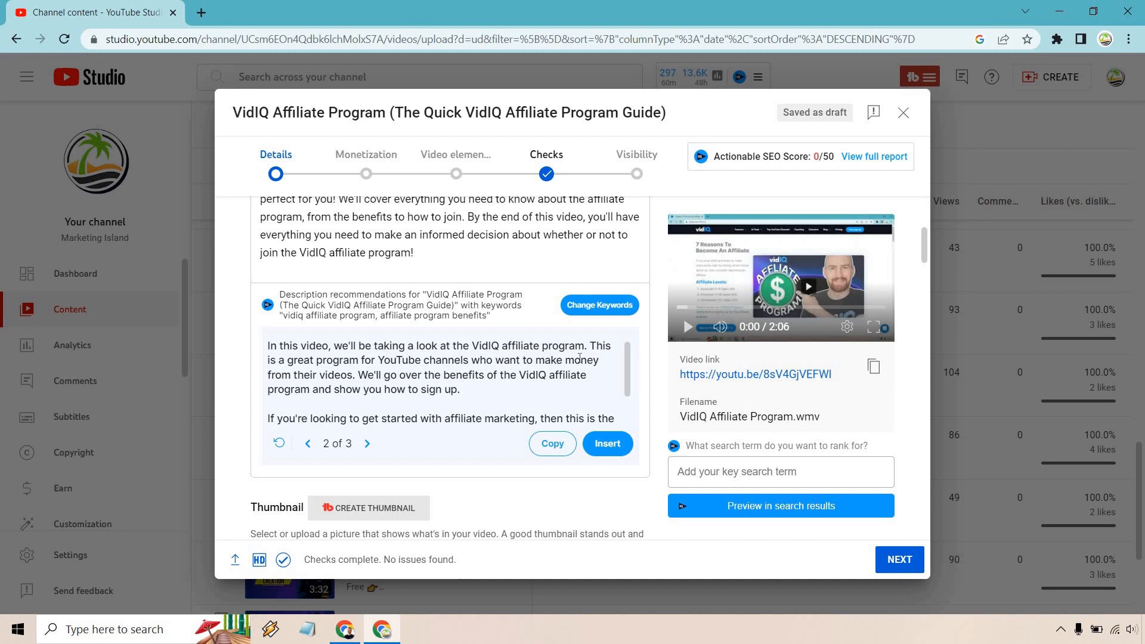
scroll("down", 3)
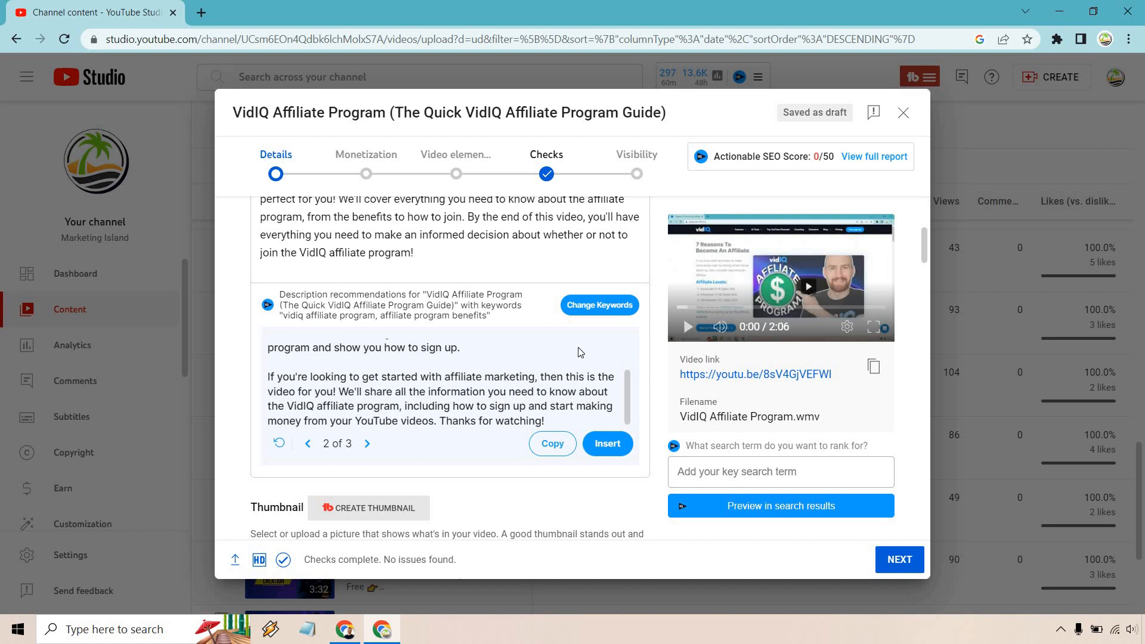
mouse_move(425, 370)
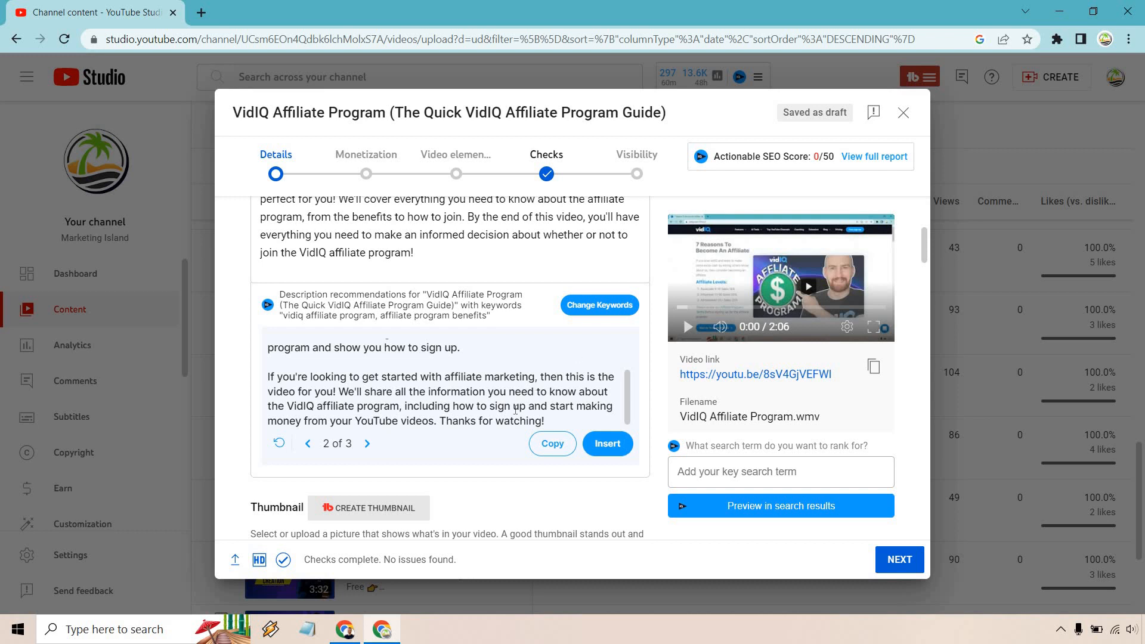
scroll("up", 3)
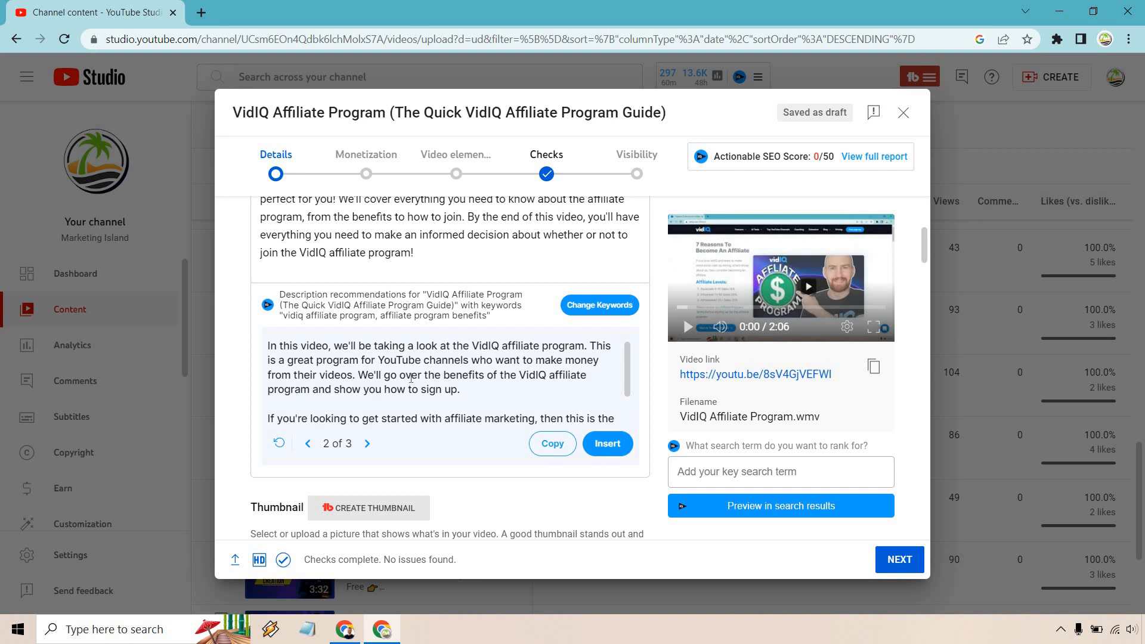
mouse_move(391, 447)
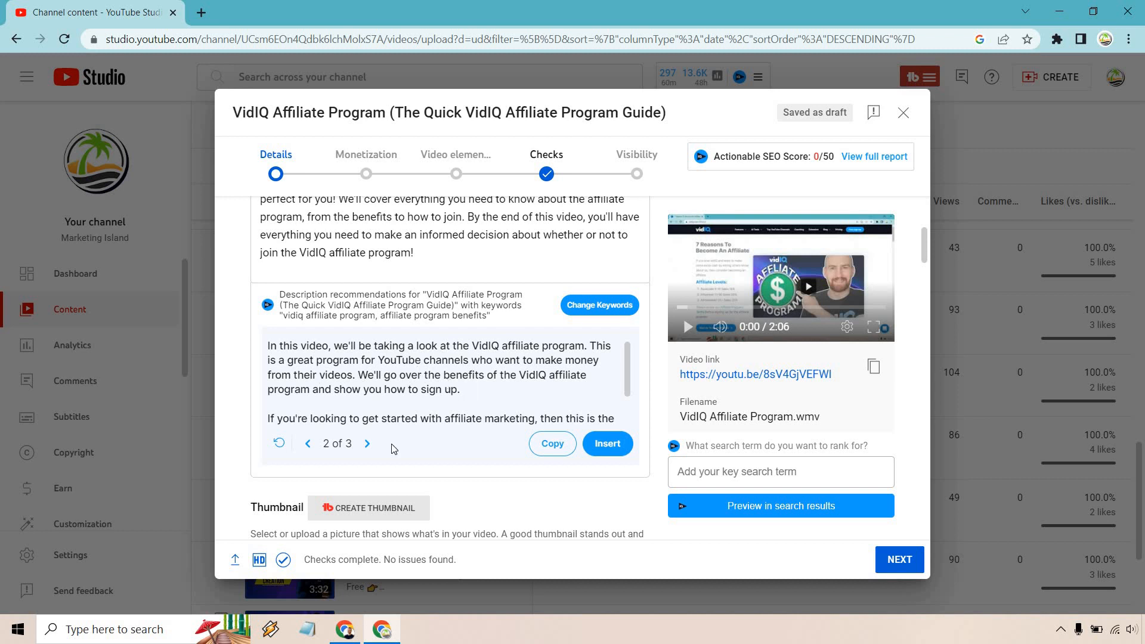
Read through recommendation 3 of 3 and return to the Description field
left_click(367, 444)
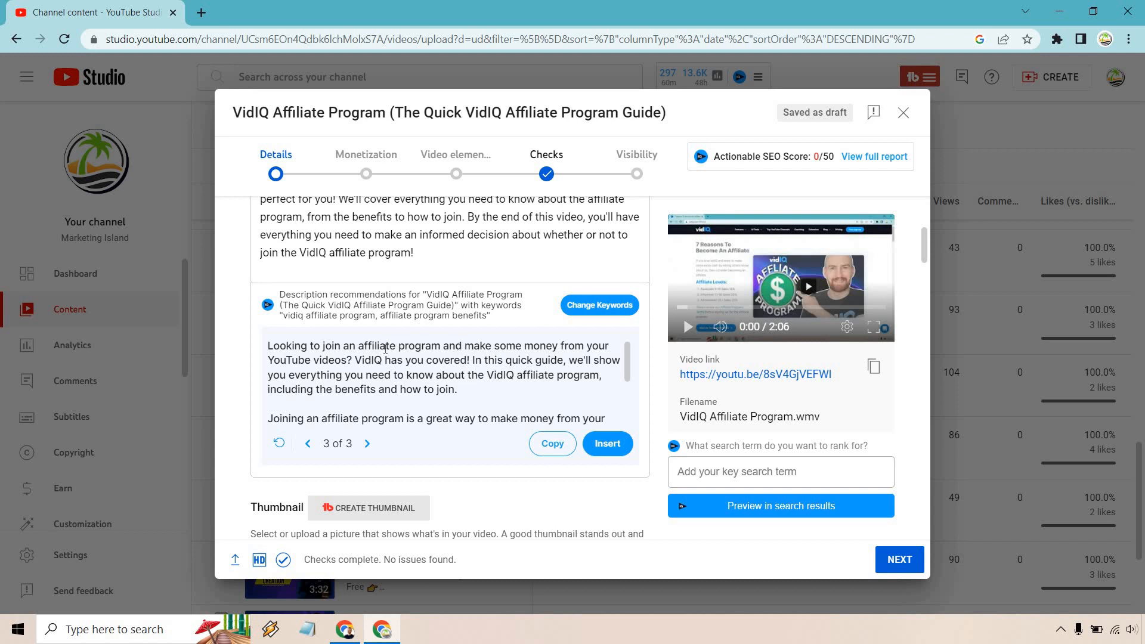
scroll("down", 3)
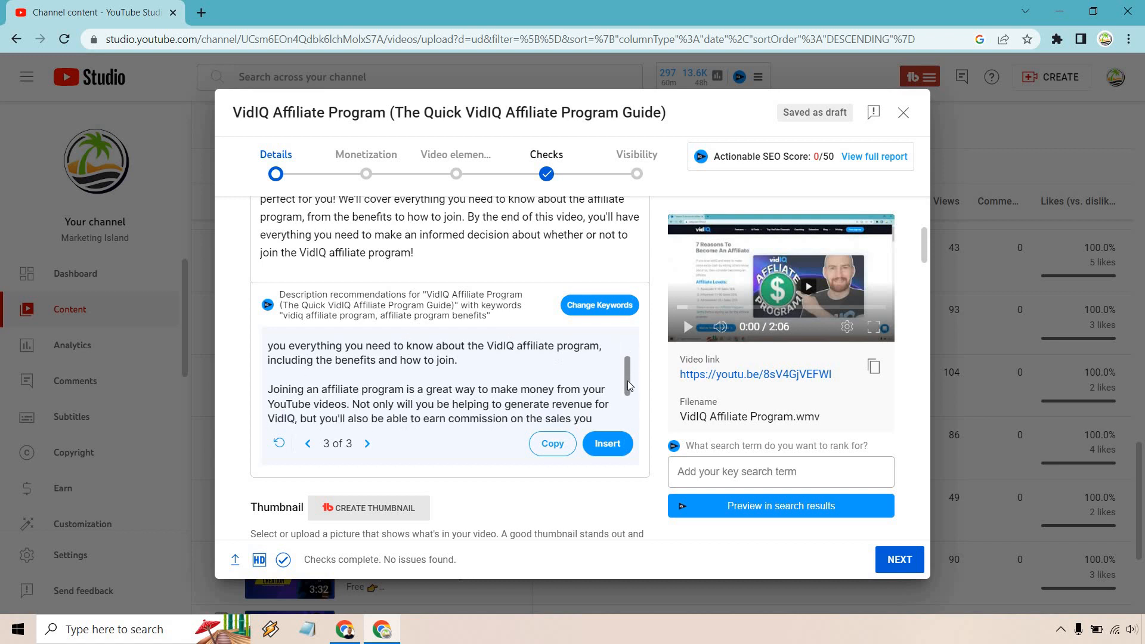
scroll("down", 3)
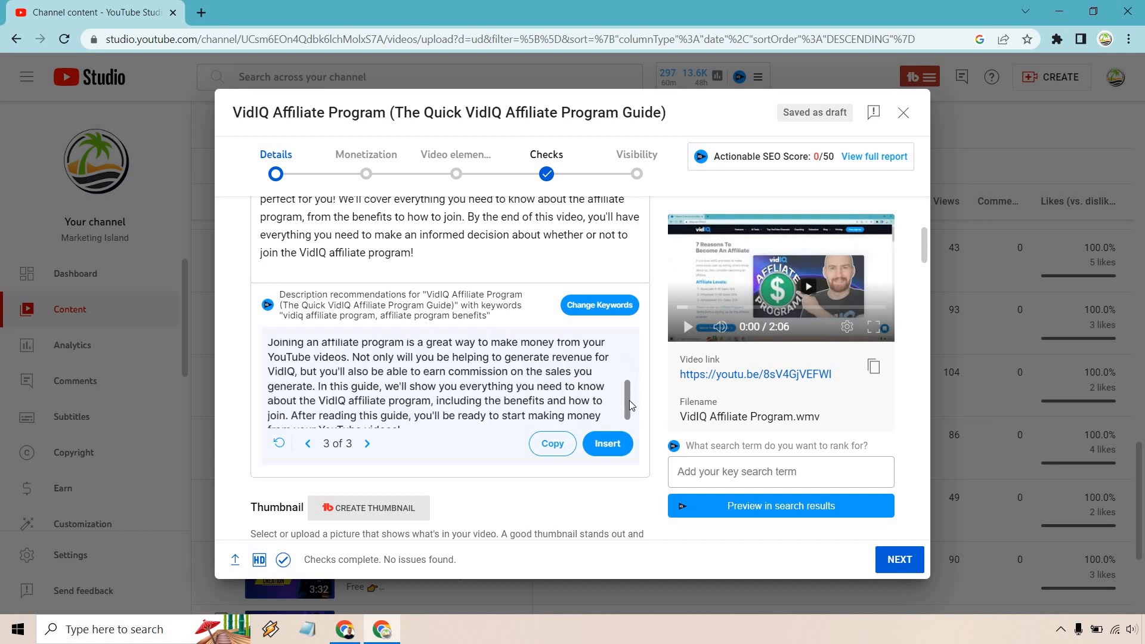
scroll("down", 3)
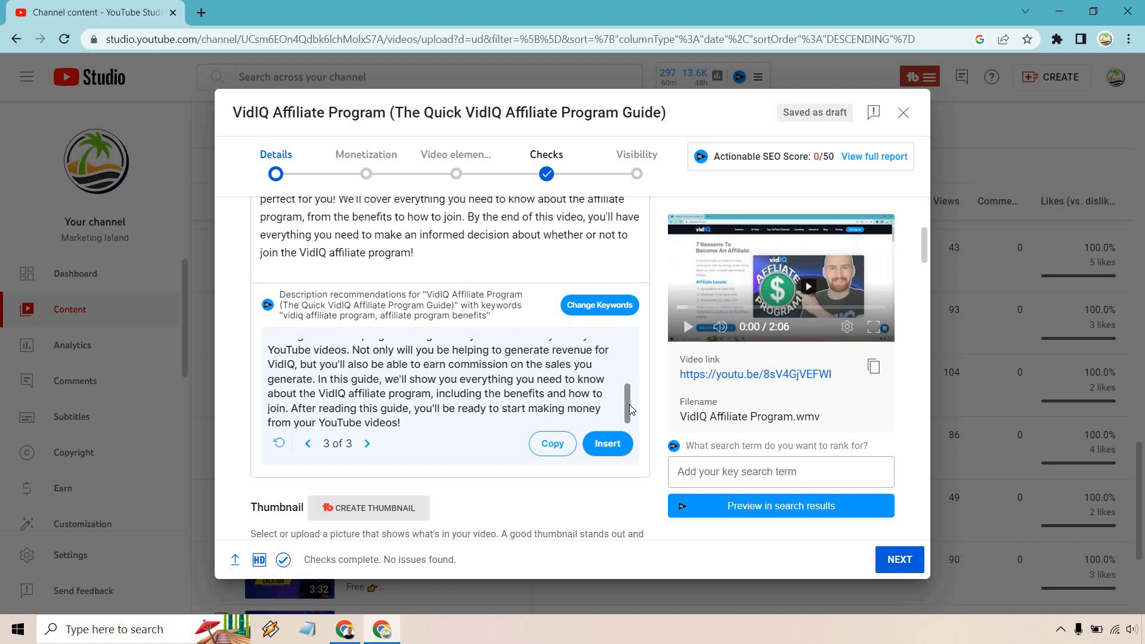
scroll("up", 3)
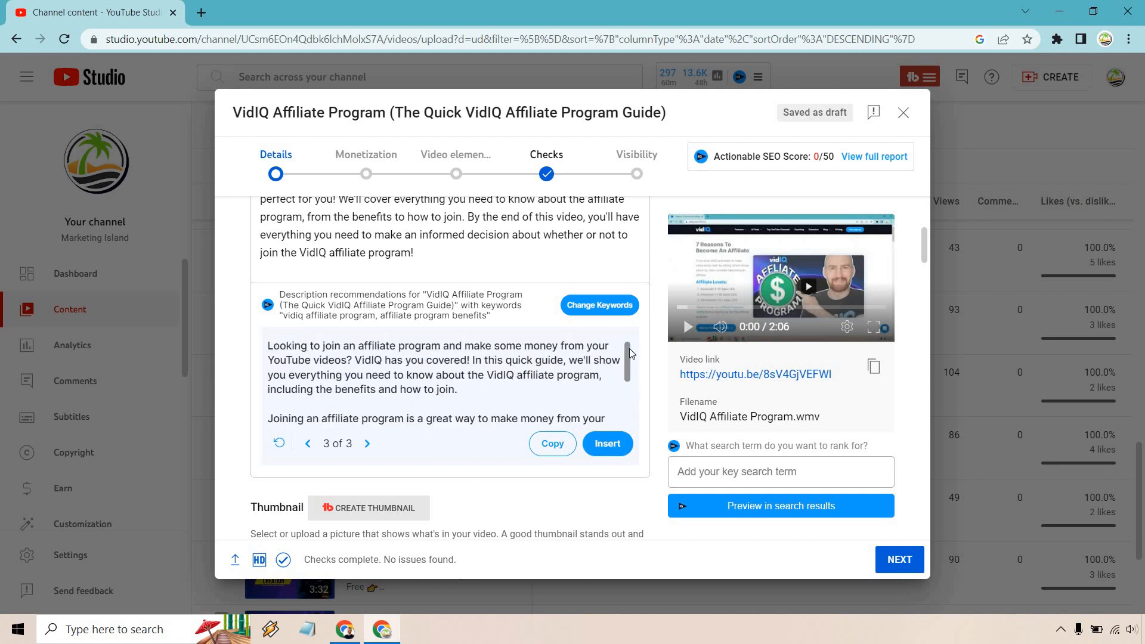
scroll("up", 3)
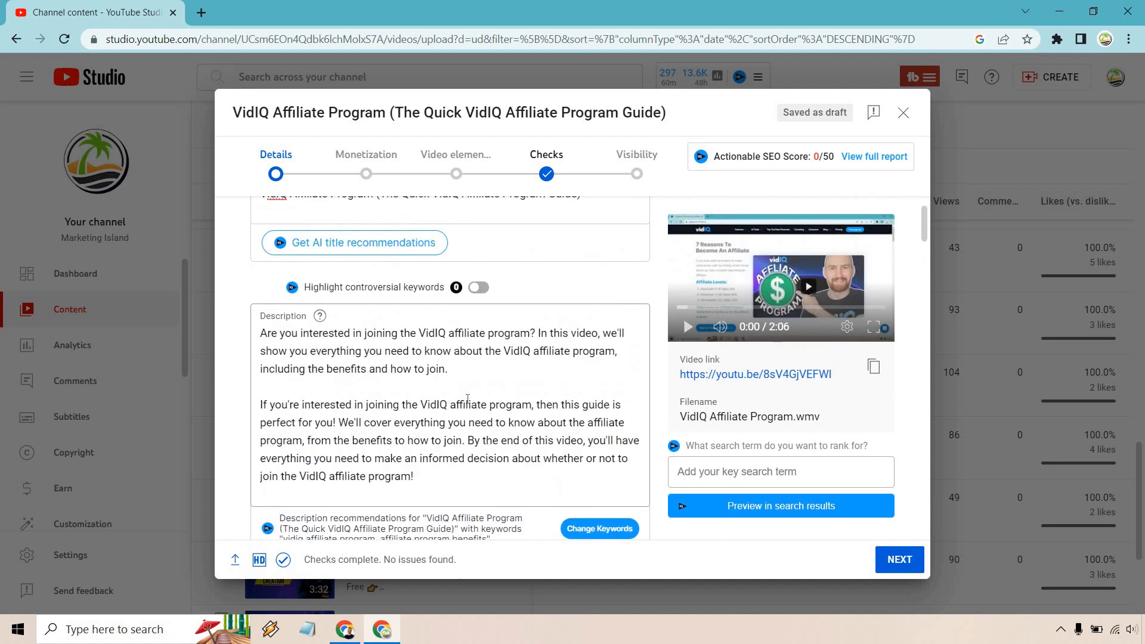